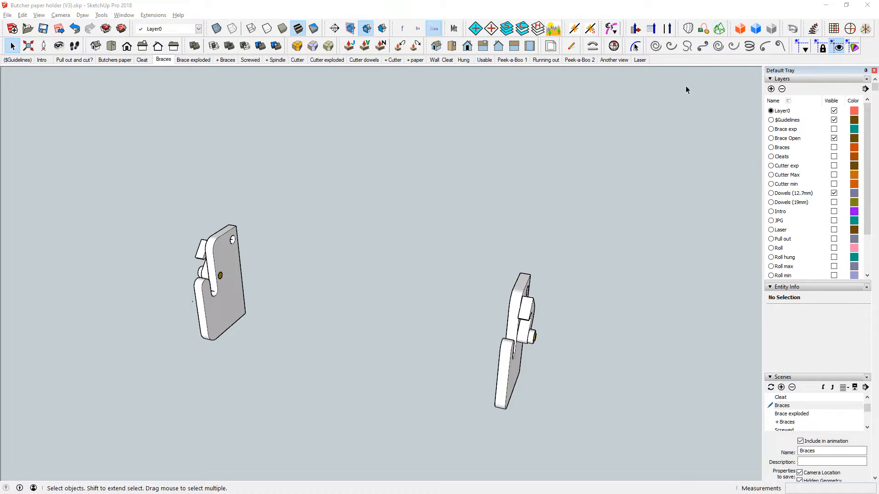
pyautogui.moveTo(724, 9)
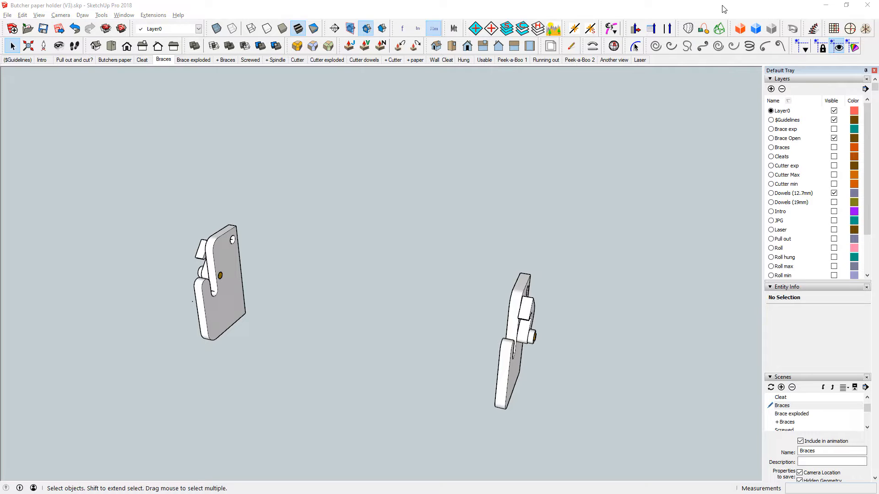
pyautogui.moveTo(567, 179)
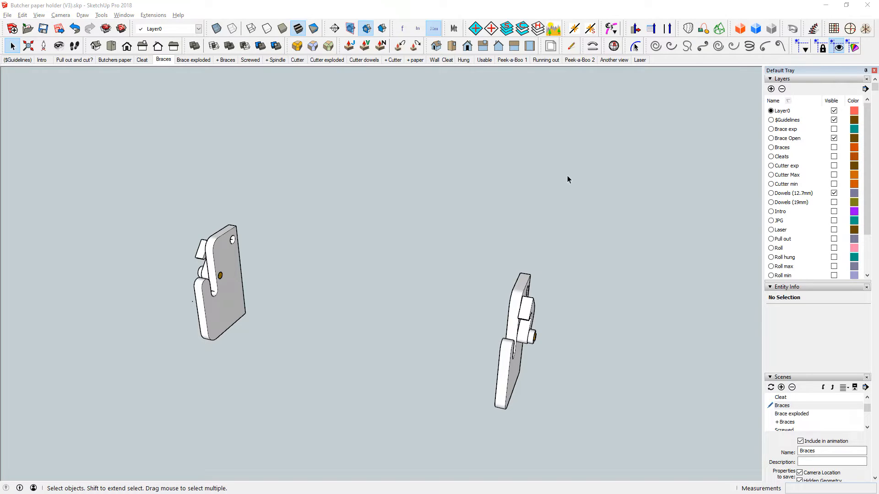
pyautogui.moveTo(572, 169)
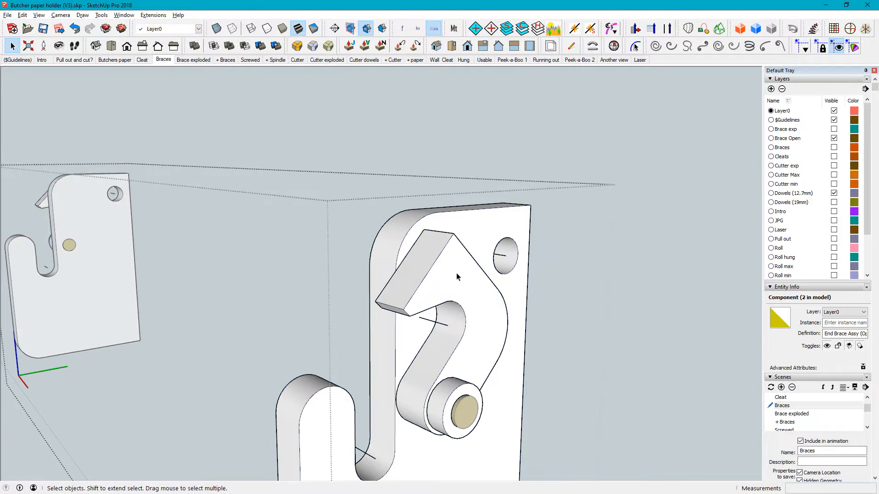
# Select the Brace lock component and switch to the '+ Spindle' scene.
pyautogui.click(457, 277)
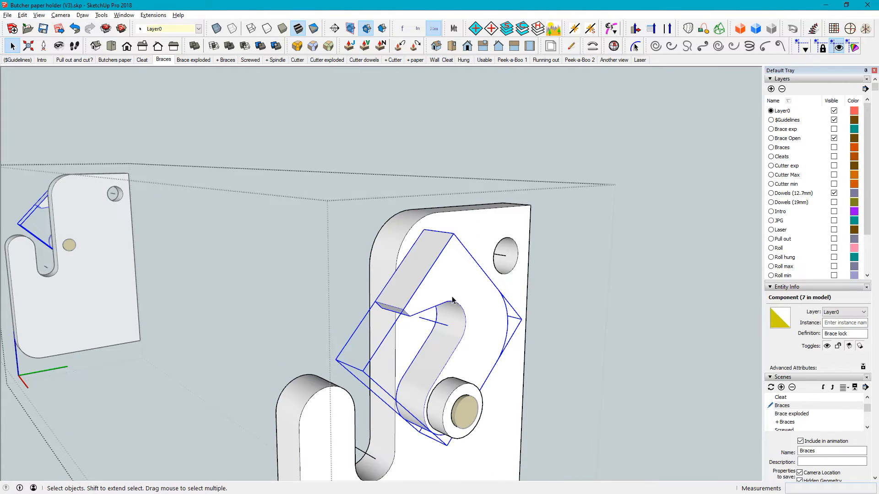
pyautogui.moveTo(455, 295)
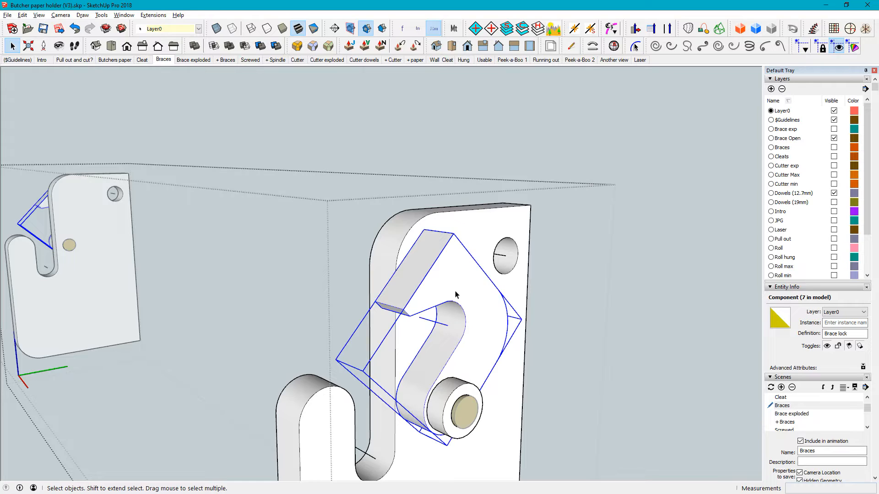
pyautogui.moveTo(337, 74)
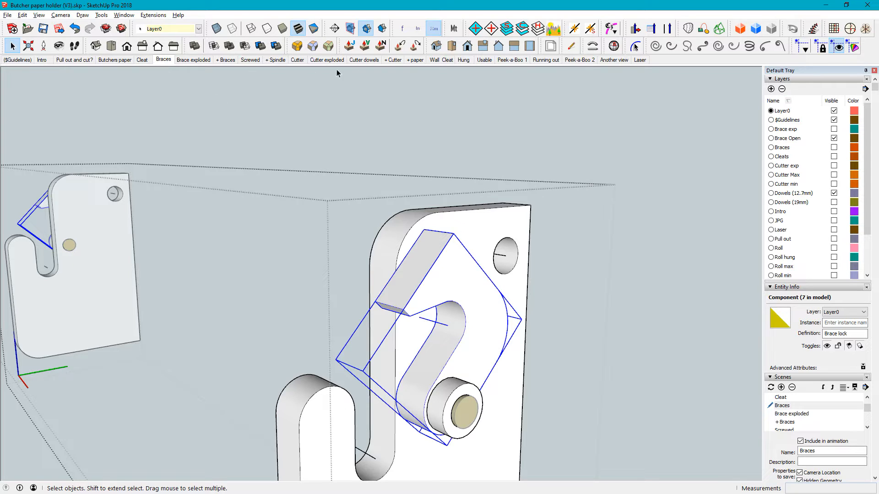
pyautogui.moveTo(394, 68)
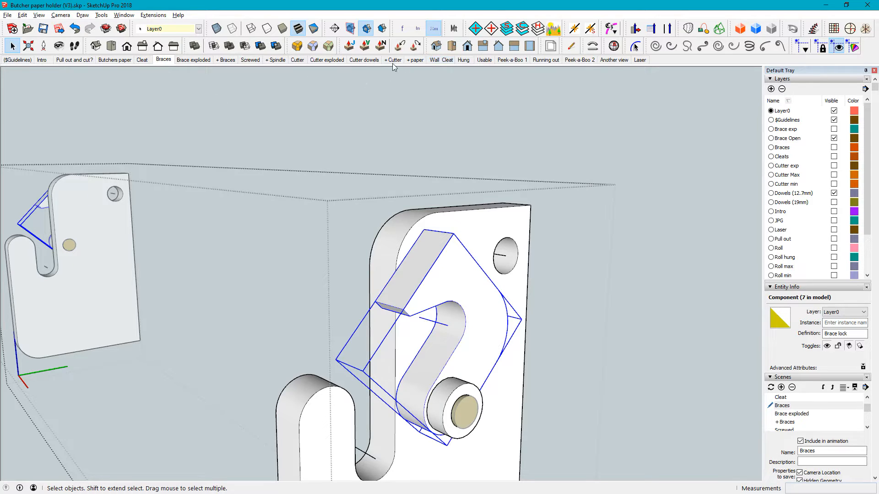
pyautogui.click(275, 60)
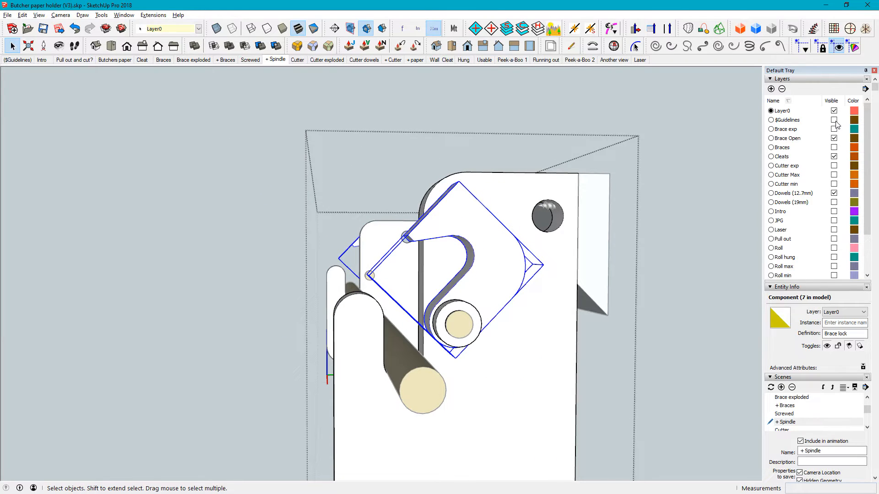
# Toggle the $Guidelines layer on, then hide it again to view the spindle.
pyautogui.click(834, 119)
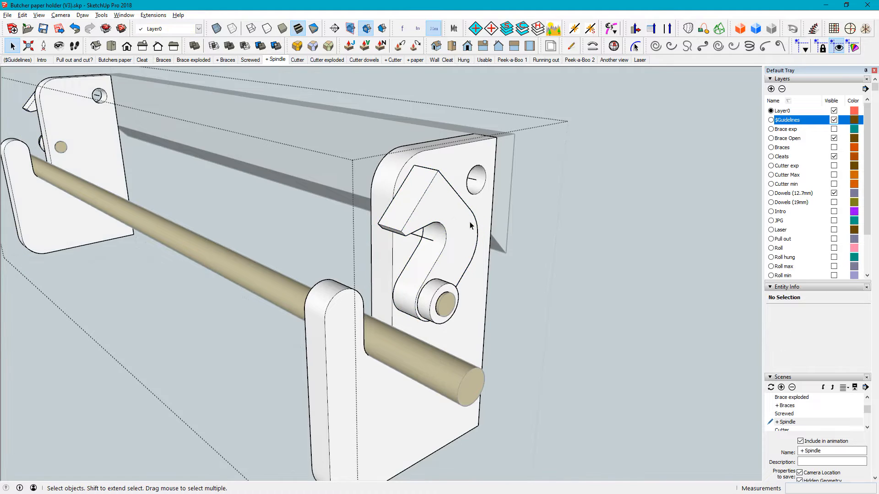
pyautogui.click(834, 119)
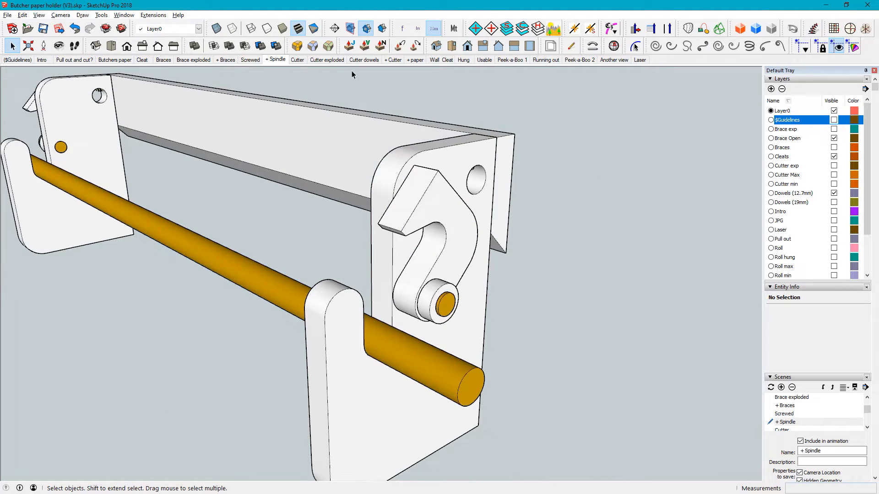
pyautogui.moveTo(394, 60)
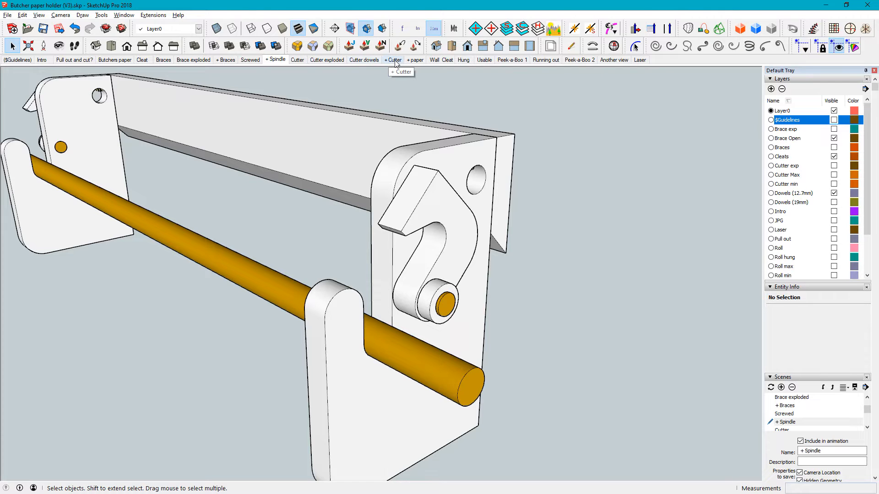
# Slide the cutter arm along the red axis in '+ Cutter', then open 'Running out'.
pyautogui.click(392, 60)
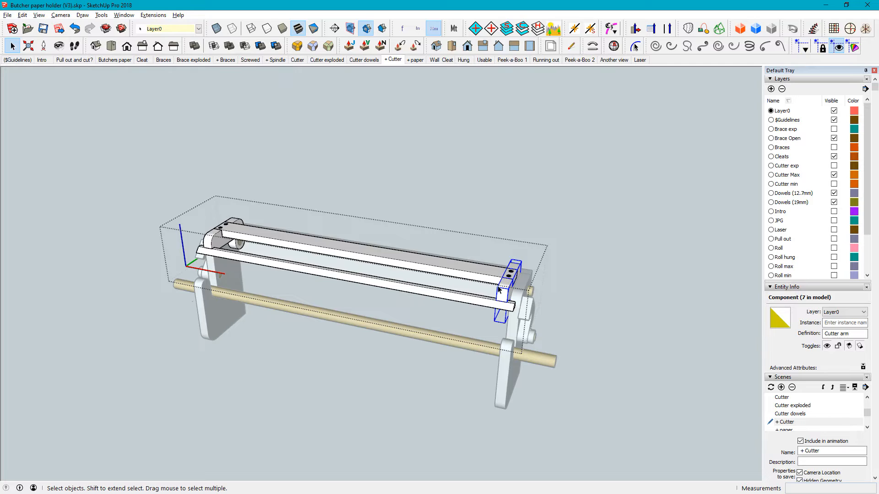
pyautogui.moveTo(506, 287)
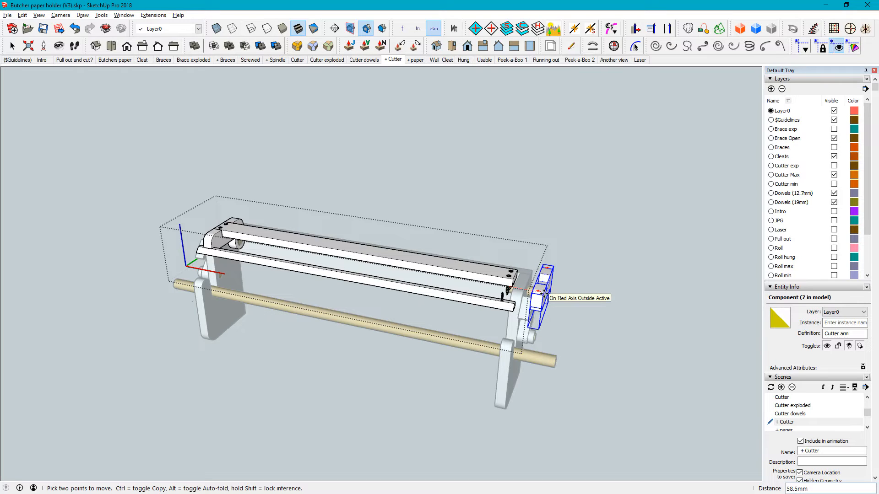
pyautogui.moveTo(546, 286); pyautogui.dragTo(513, 297)
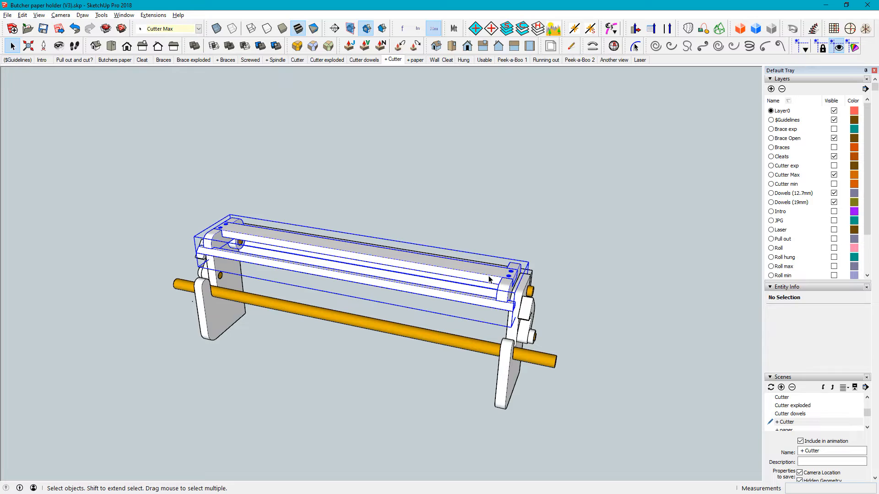
pyautogui.click(491, 283)
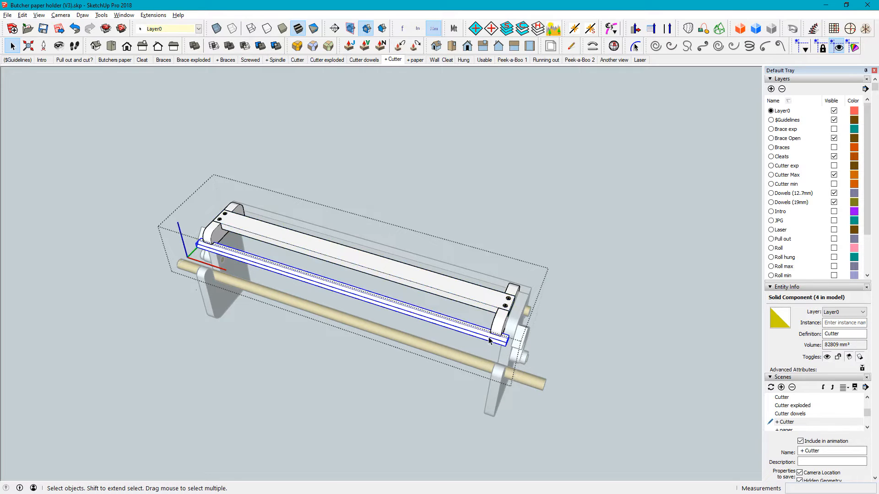
pyautogui.moveTo(510, 324)
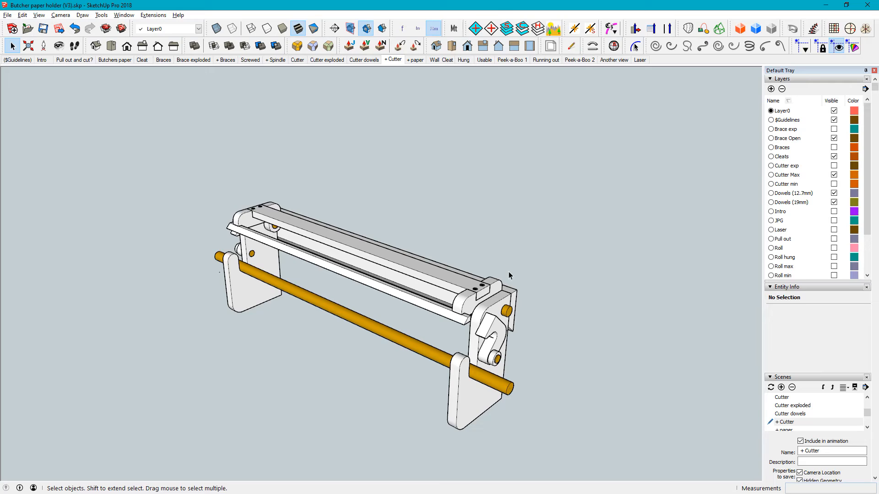
pyautogui.moveTo(514, 153)
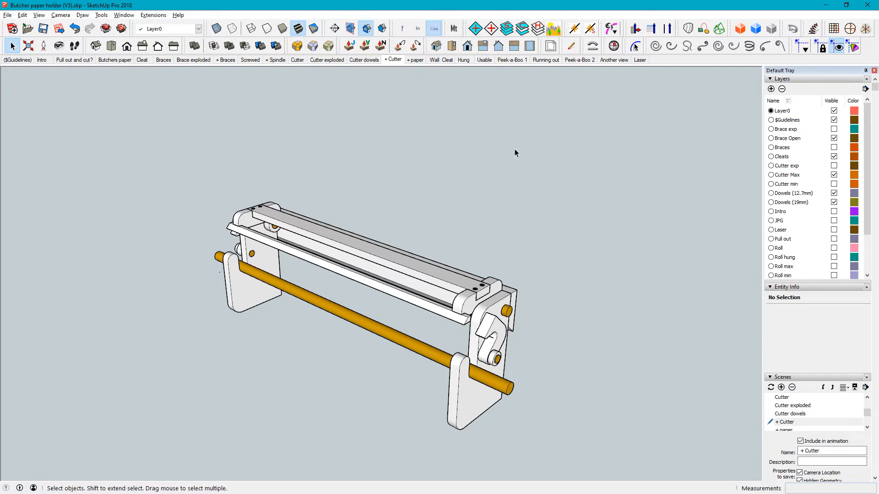
pyautogui.moveTo(613, 60)
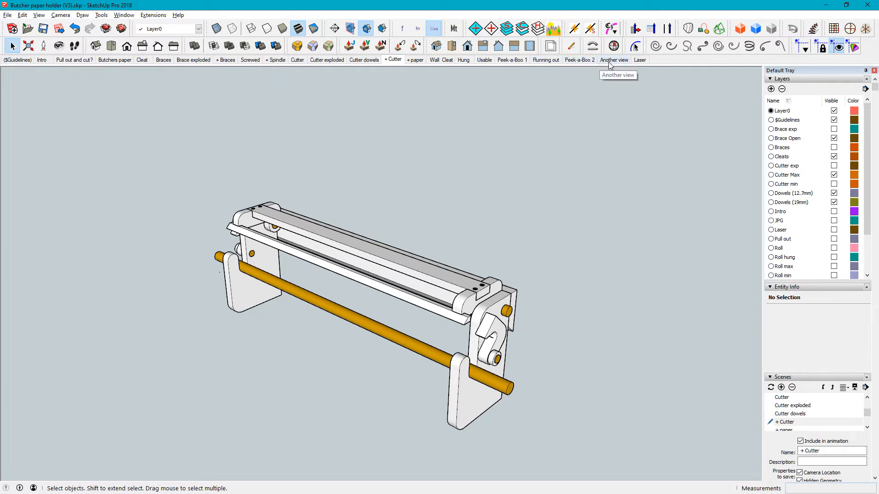
pyautogui.click(545, 60)
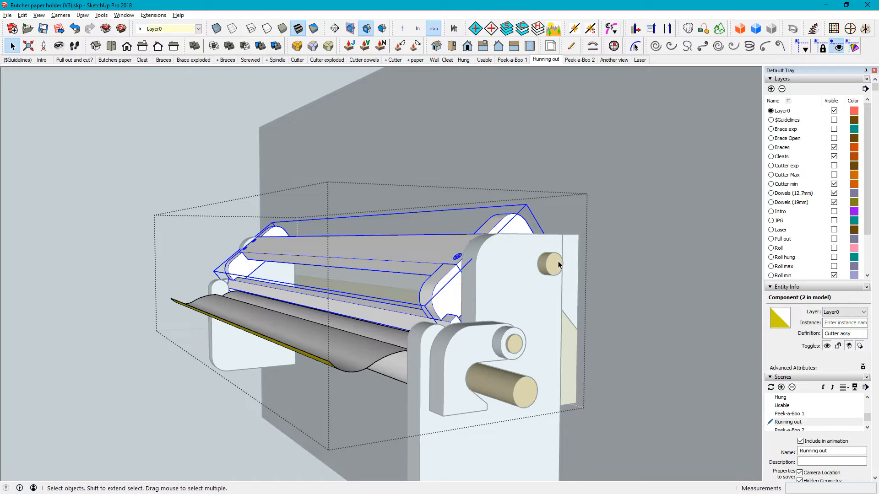
# Toggle the $Guidelines layer visibility off and back on in the Running out scene.
pyautogui.click(834, 120)
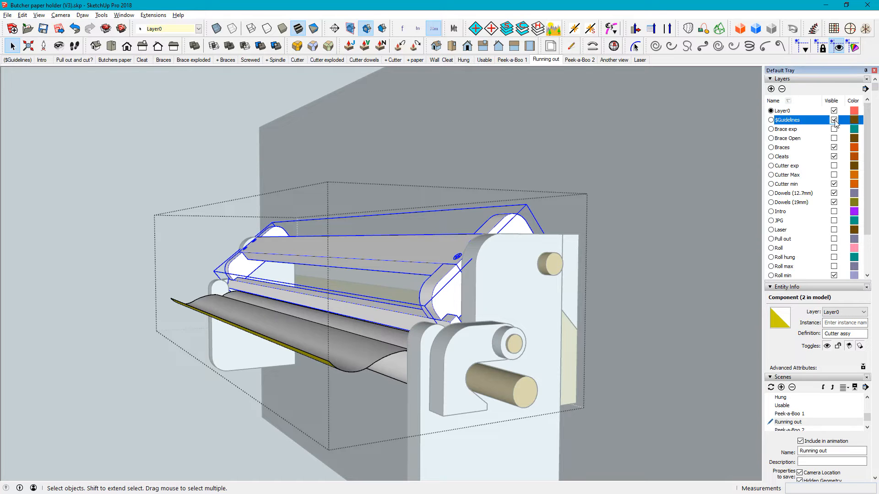
pyautogui.click(833, 120)
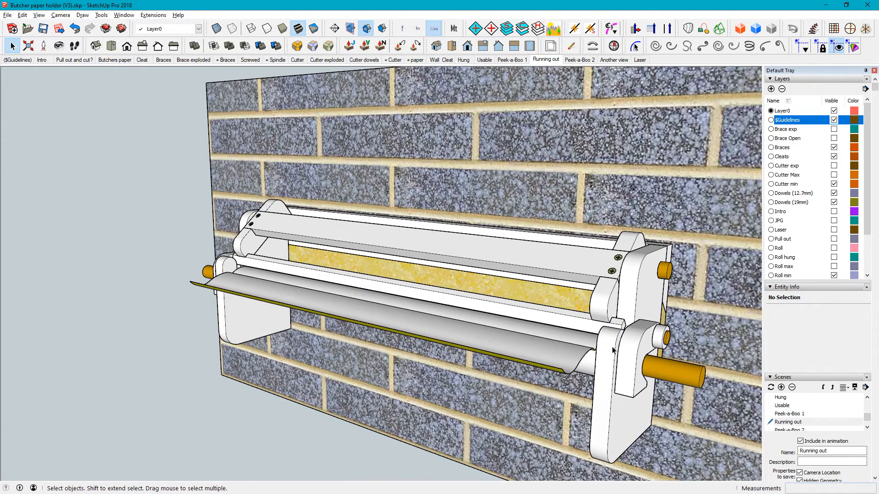
pyautogui.moveTo(648, 291)
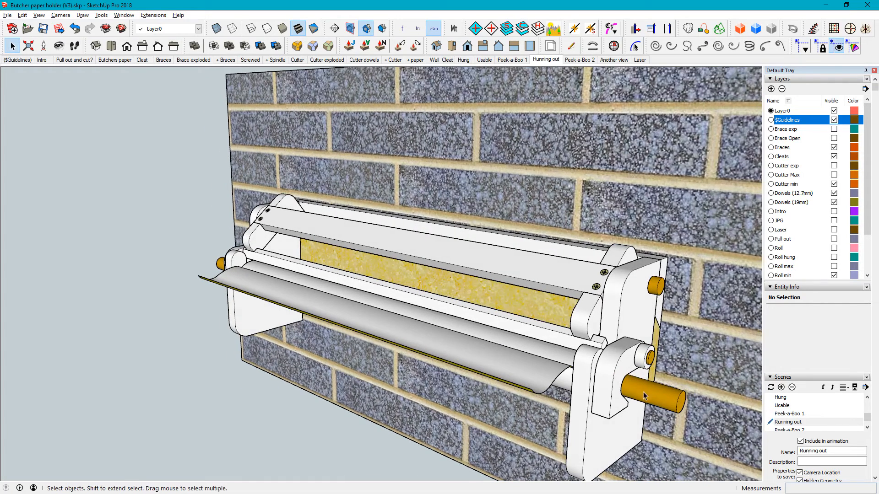
pyautogui.moveTo(667, 406)
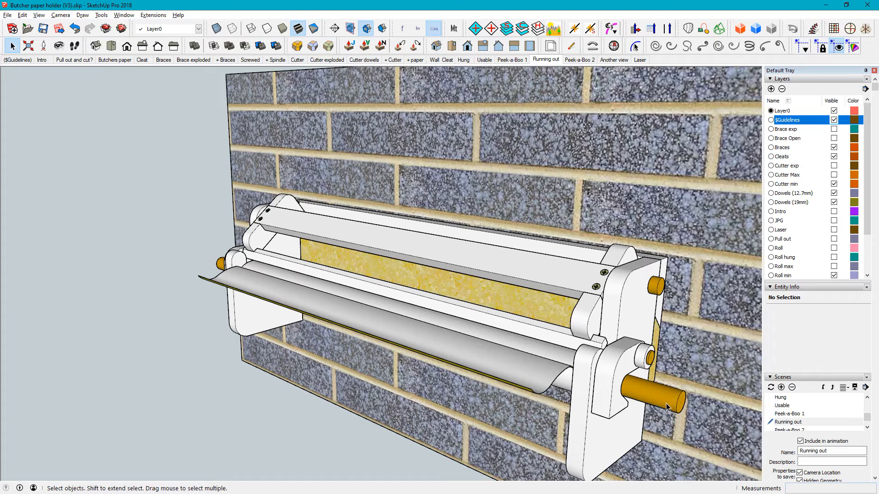
# Select the brick wall group, then the Cleat component behind the right brace.
pyautogui.click(661, 398)
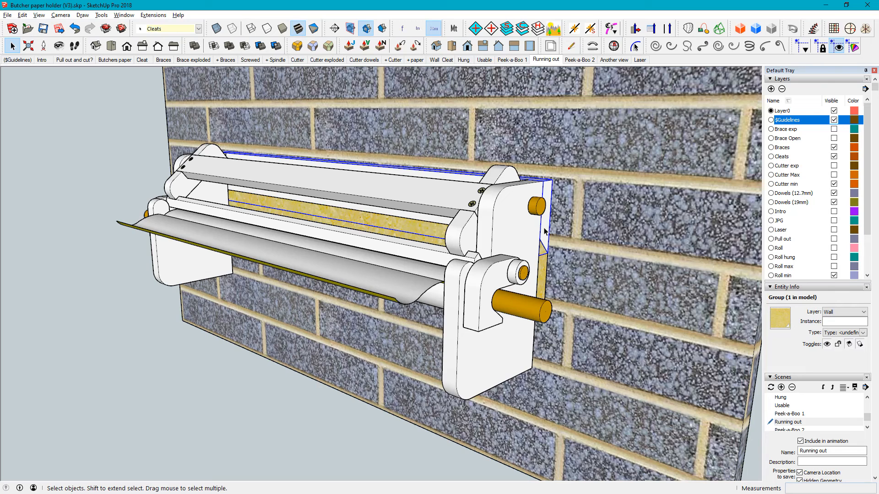
pyautogui.click(545, 270)
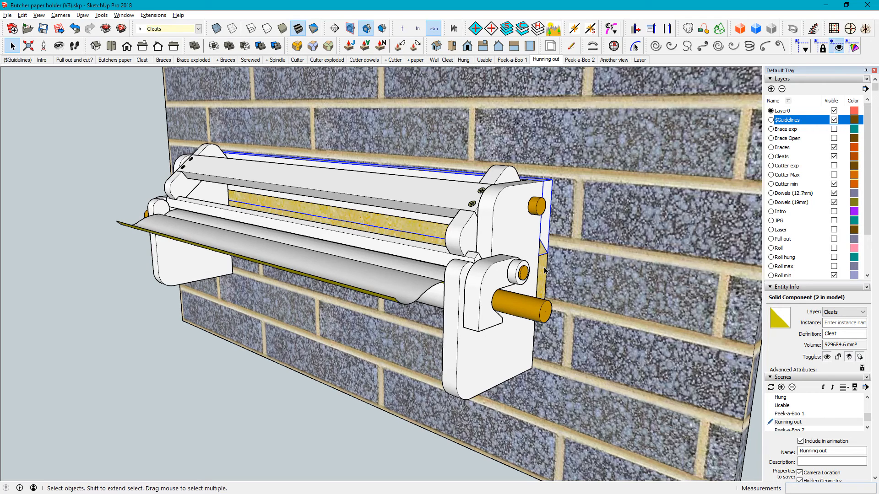
pyautogui.moveTo(552, 271)
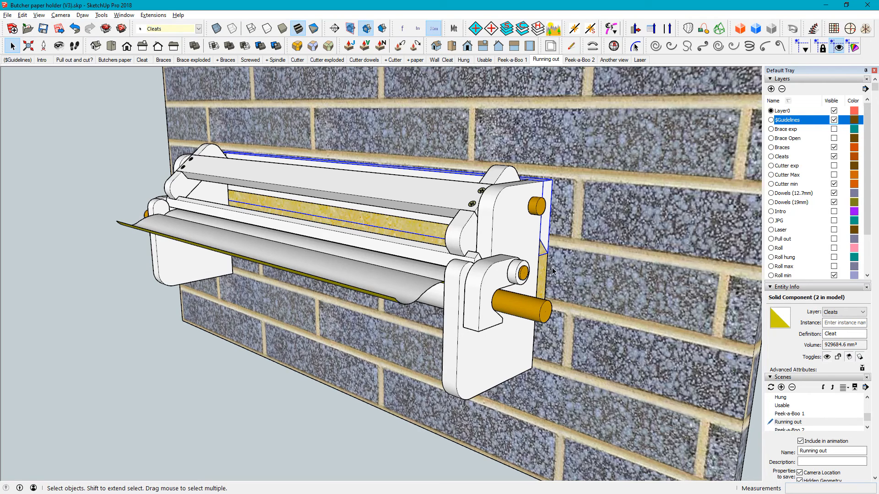
pyautogui.moveTo(554, 270)
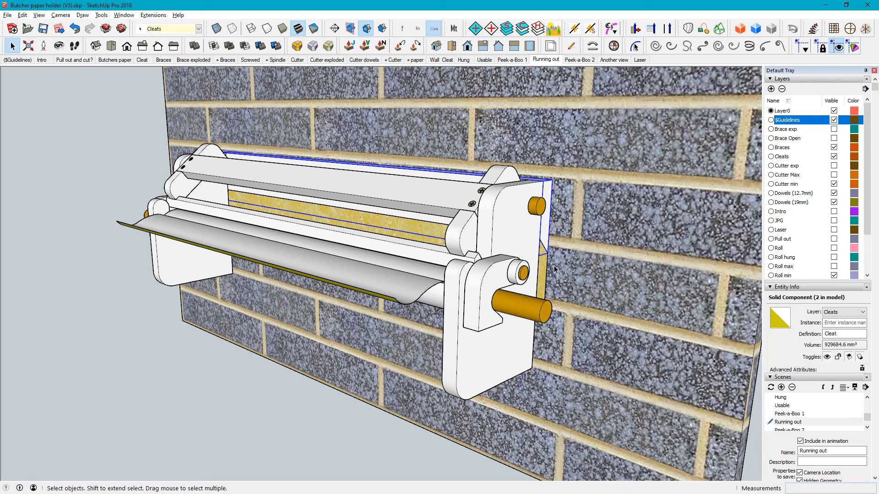